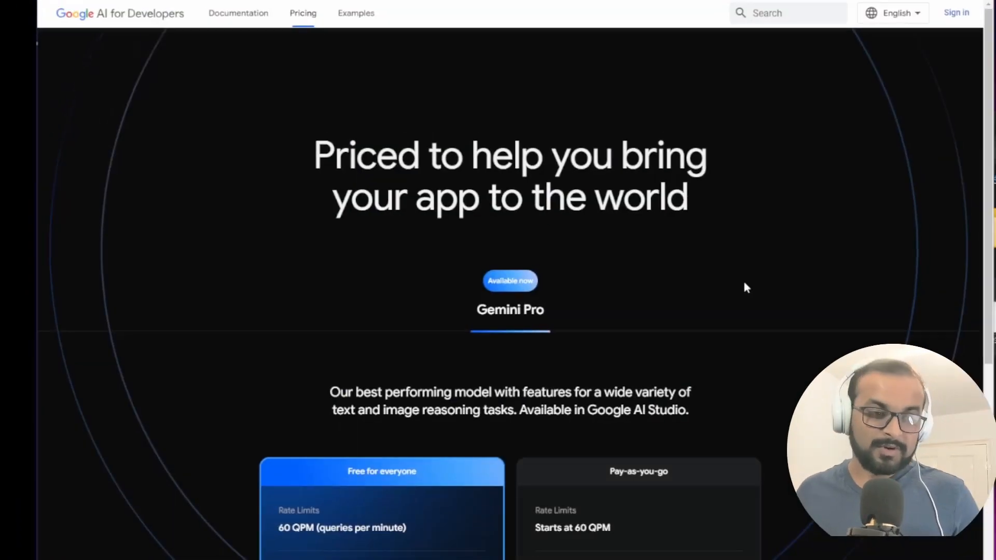
- Search 'What is an API?' before moving on to OpenAI's tokenizer tool
scroll(down, 3)
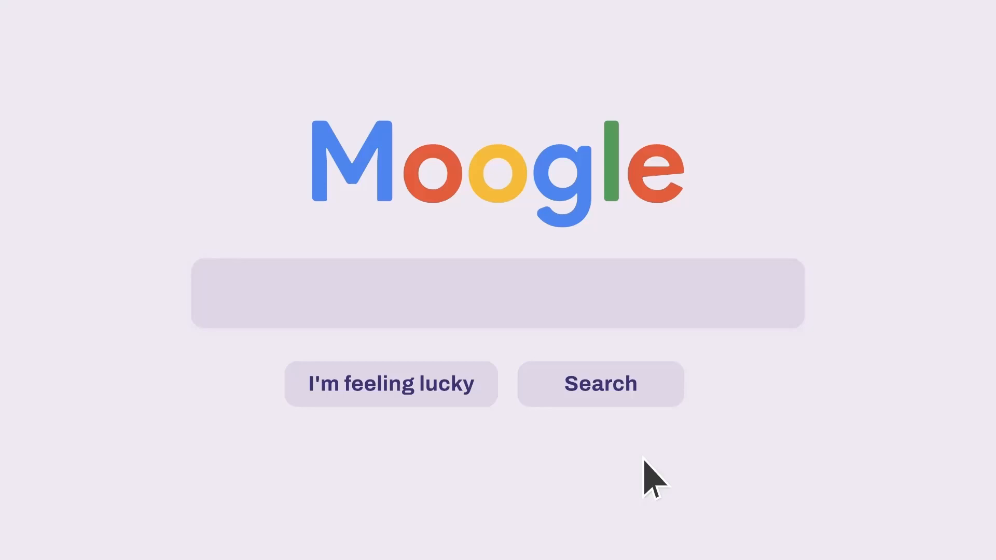
text(What is an API?)
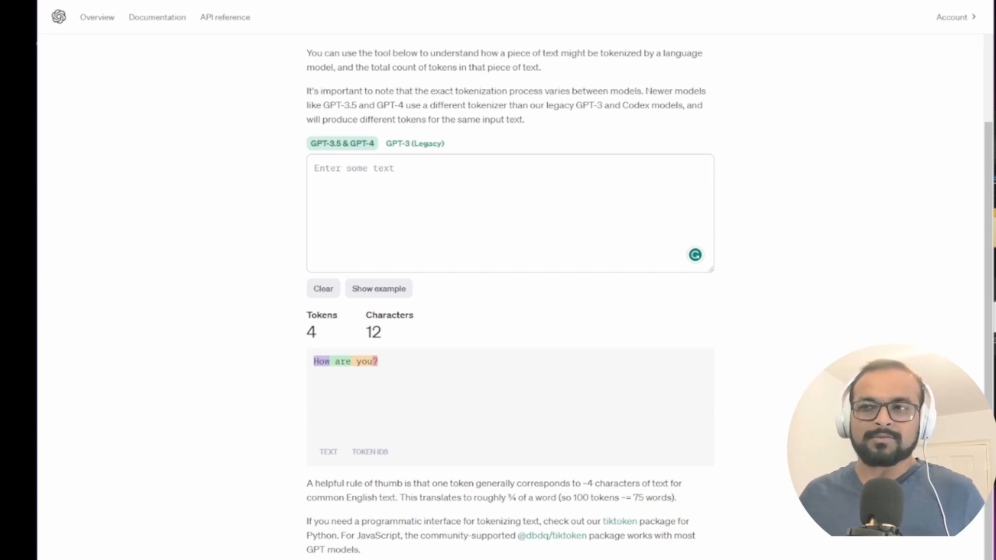
- Enter the English greeting 'How are you?' into the tokenizer, counted as 4 tokens
scroll(up, 3)
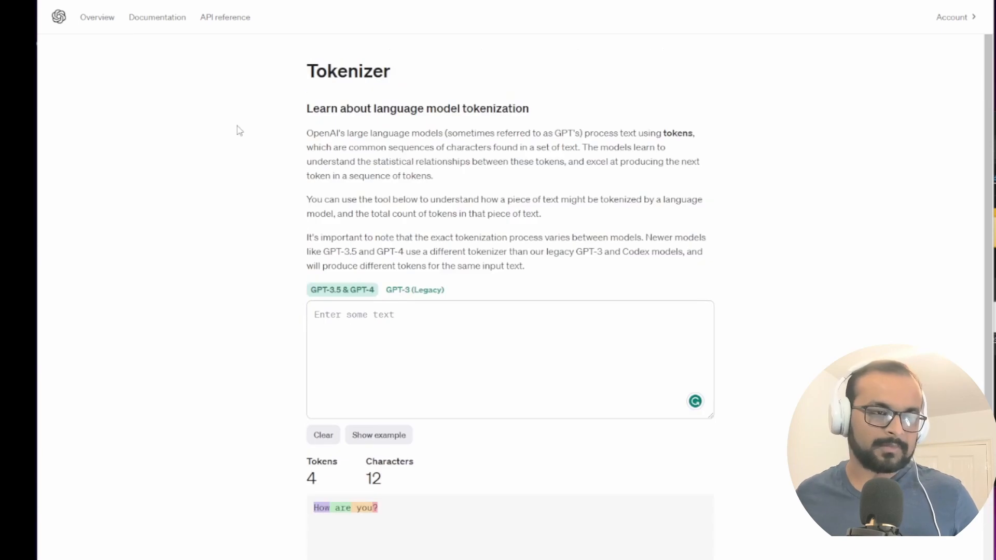
scroll(down, 3)
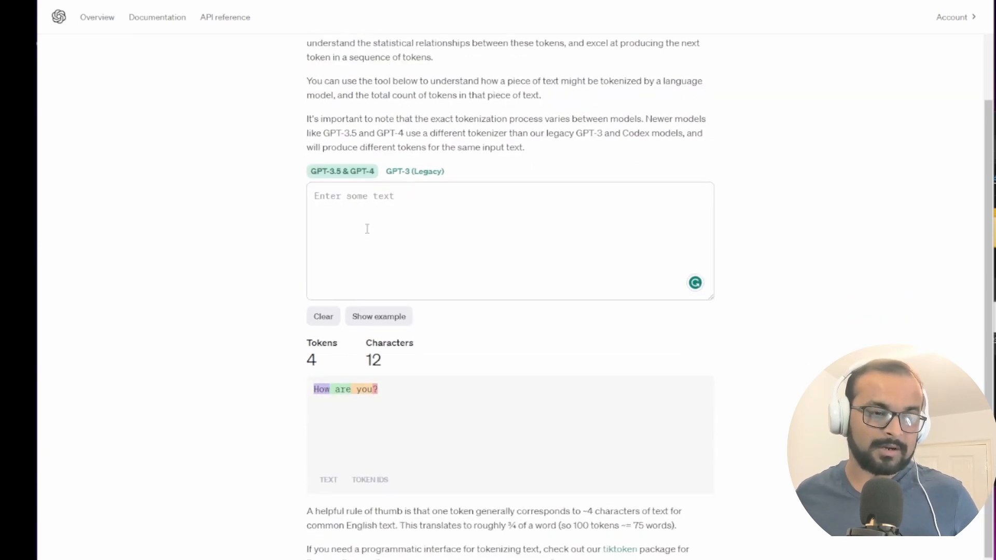
click(445, 242)
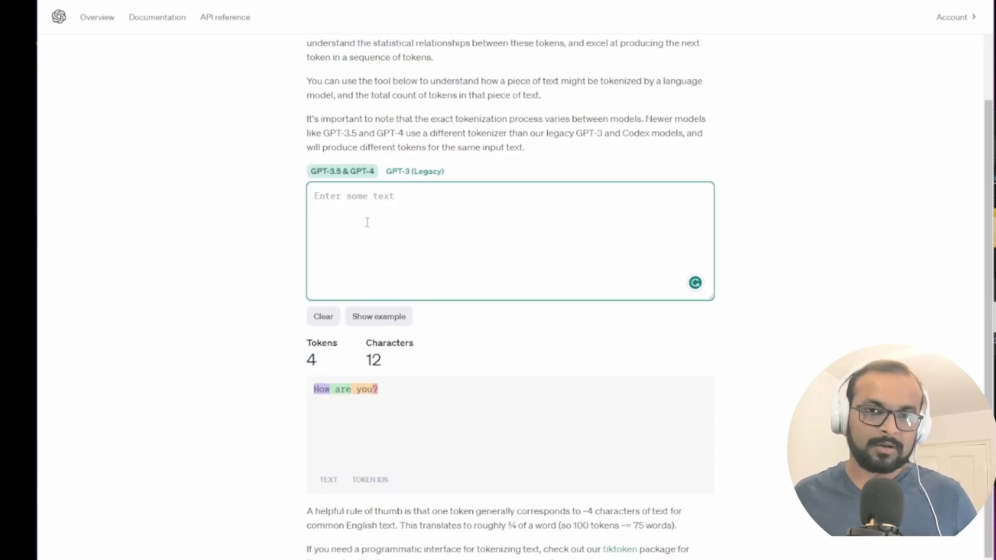
text(How are you?)
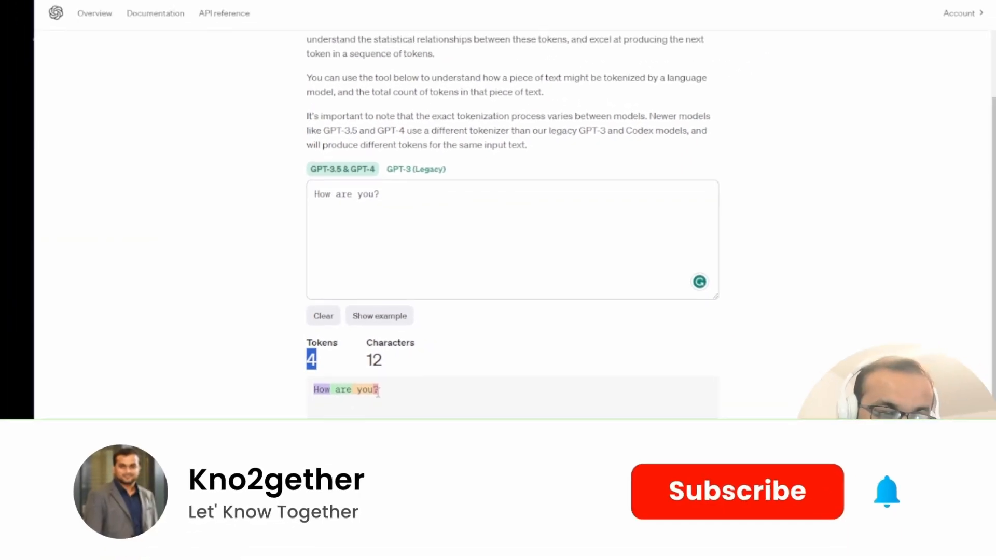
- Replace it with the Bengali greeting, counted as 13 tokens for 9 characters
click(737, 490)
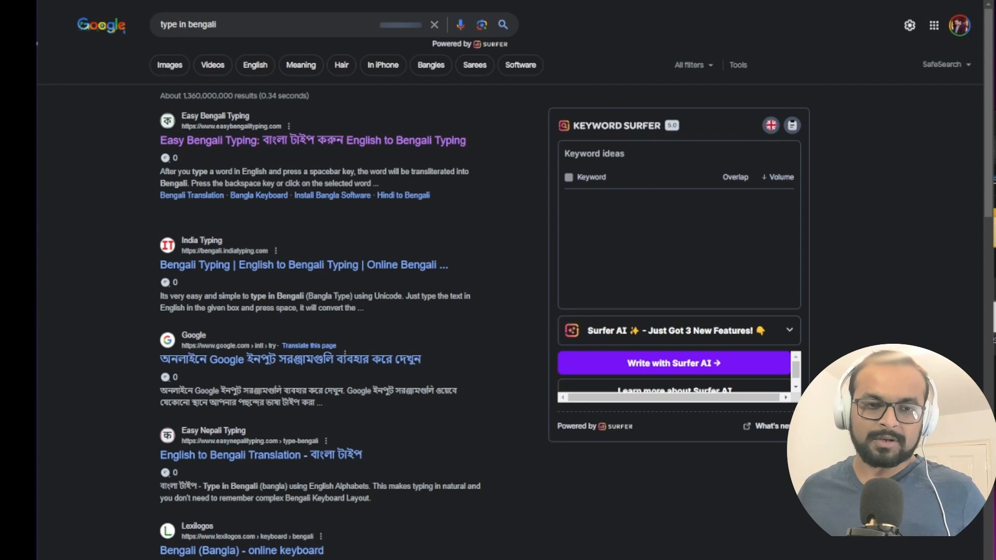
click(312, 140)
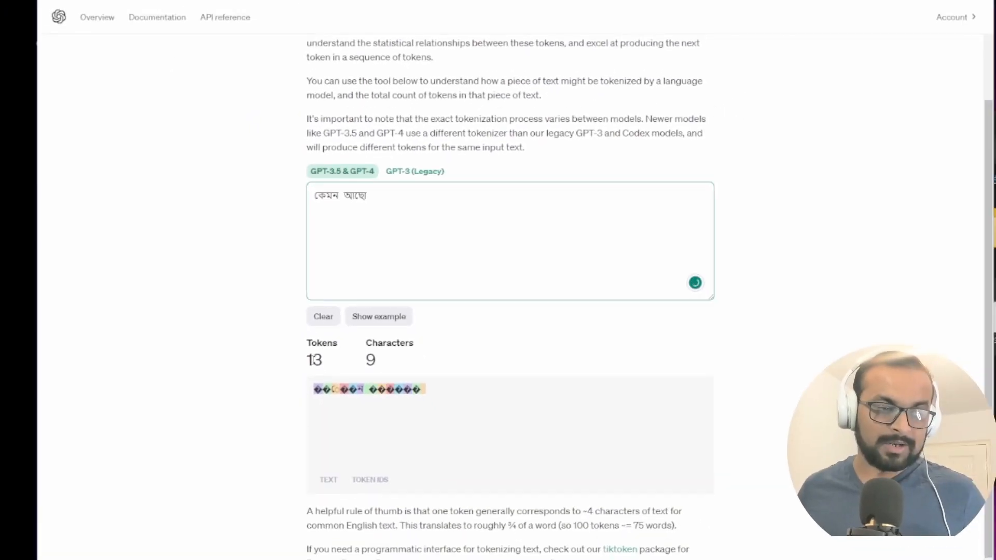
scroll(down, 3)
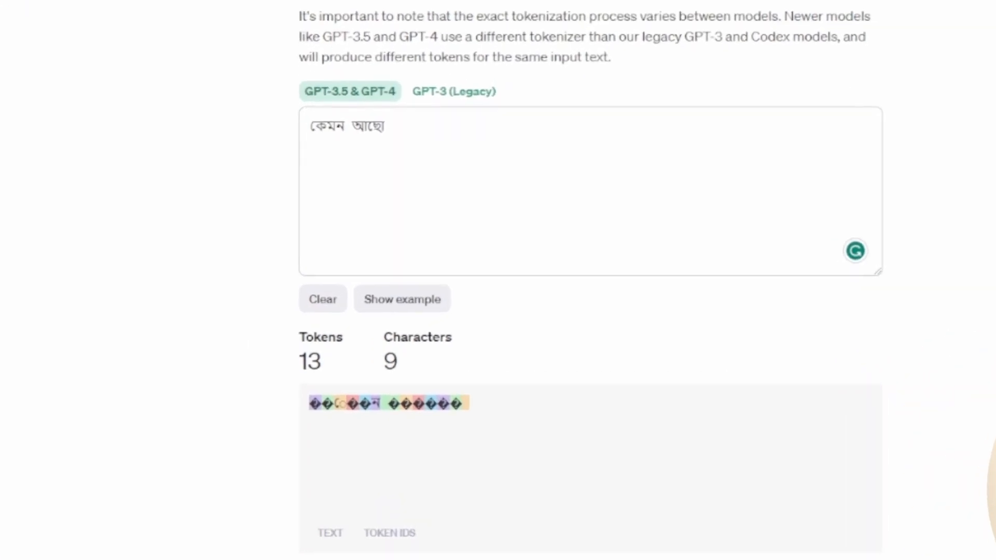
- Review the GPT-4 Turbo per-1K-token table, highlighting the Output column
scroll(up, 3)
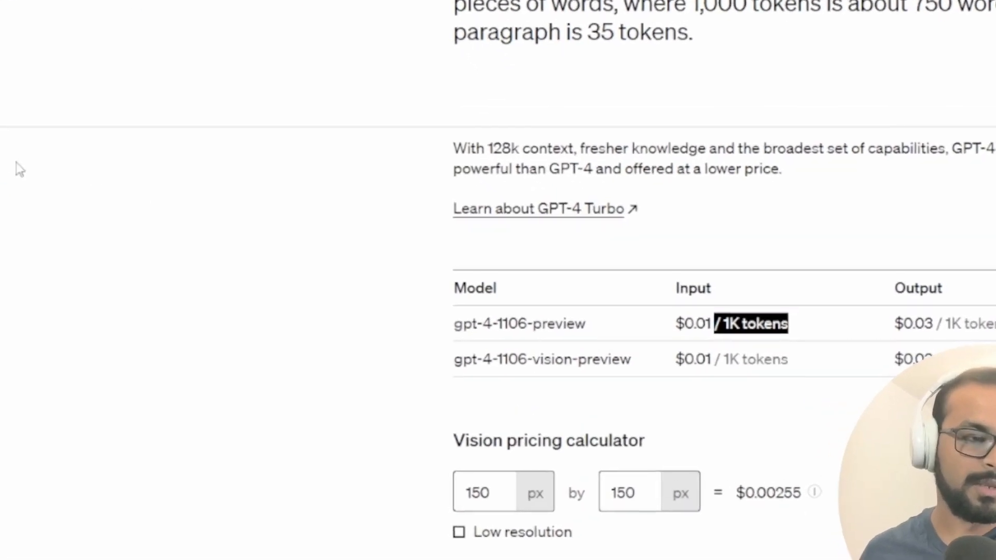
scroll(up, 3)
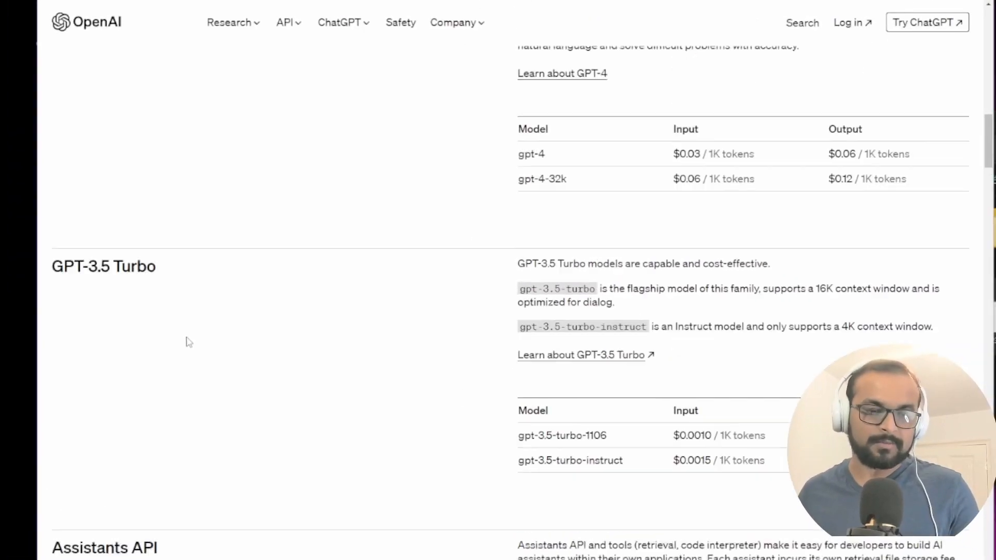
scroll(up, 3)
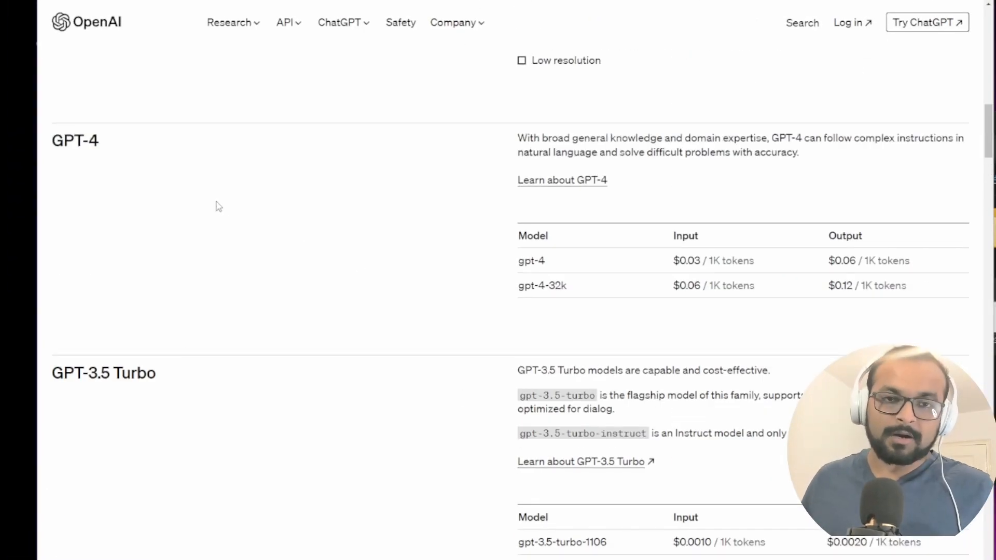
scroll(down, 3)
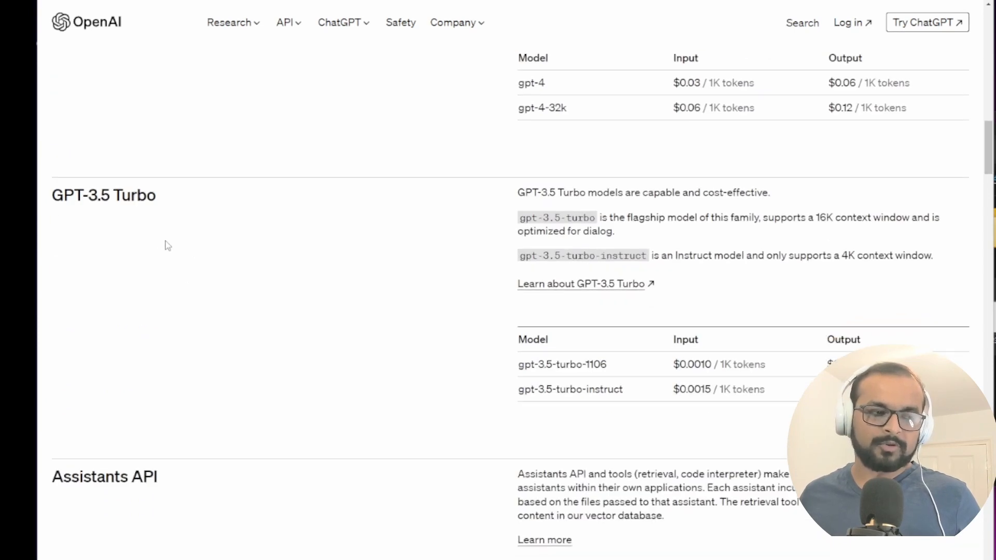
double_click(692, 364)
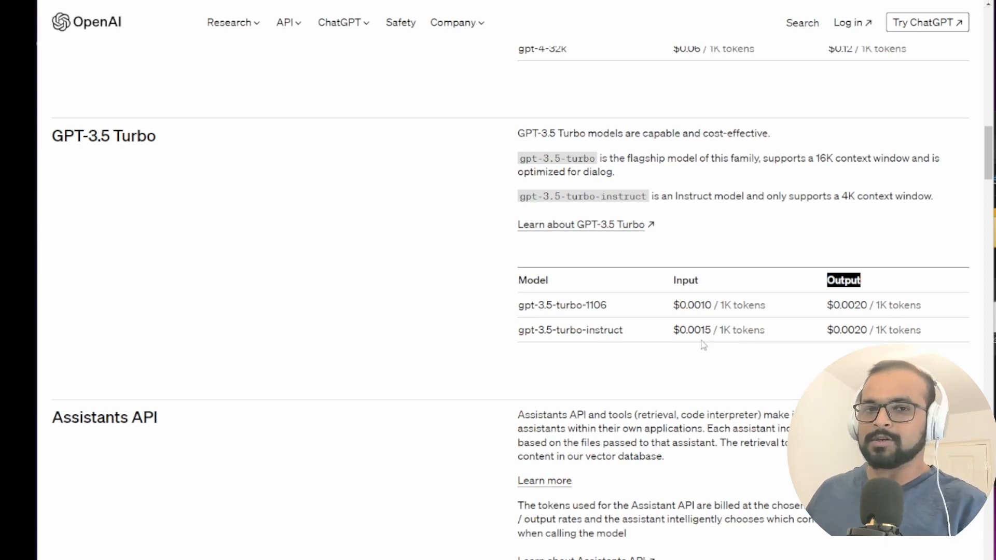
- Bring the GPT-4 and GPT-3.5 Turbo price tables with the 16K context window into view
scroll(down, 3)
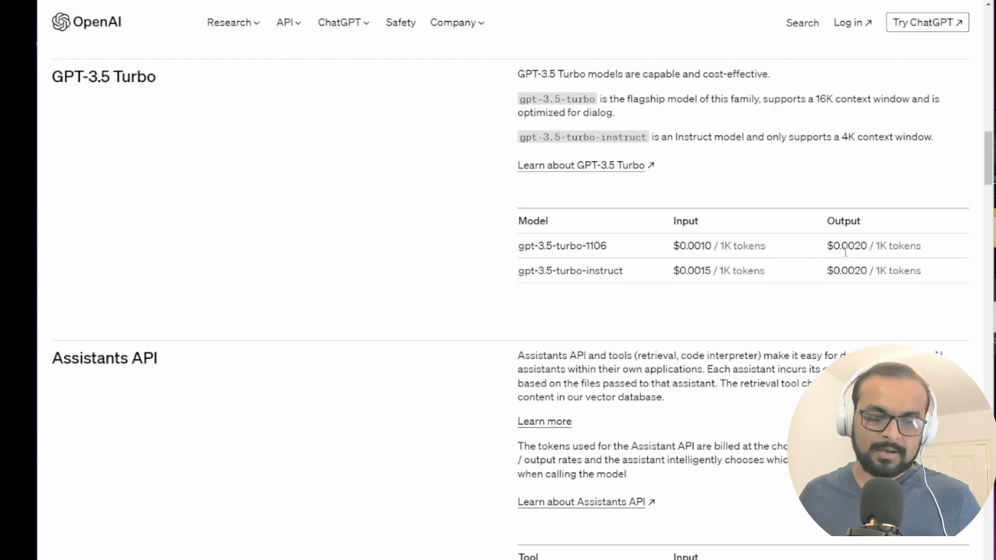
scroll(down, 3)
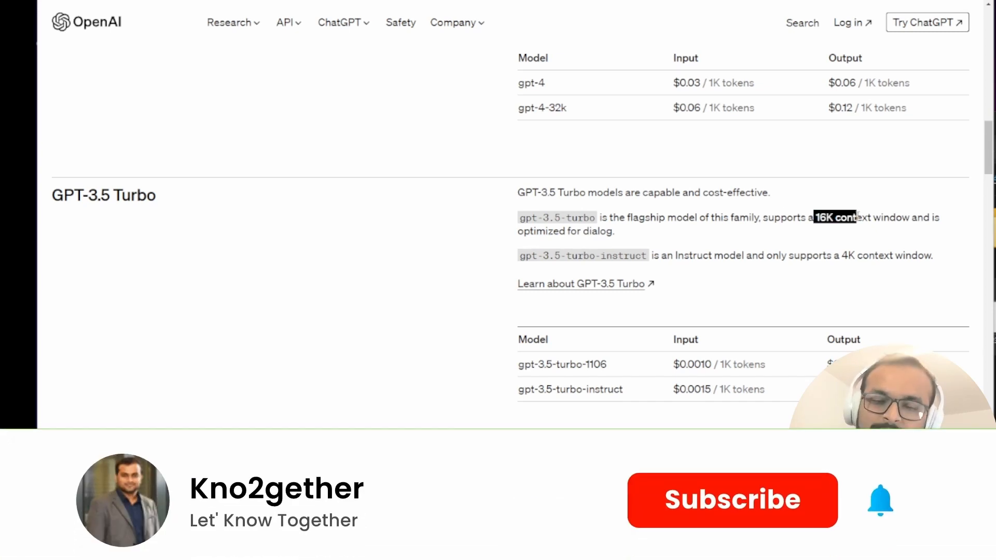
- Switch to Anthropic's model_pricing_dec2023.pdf listing Claude Instant, 2.0 and 2.1 prices
click(731, 500)
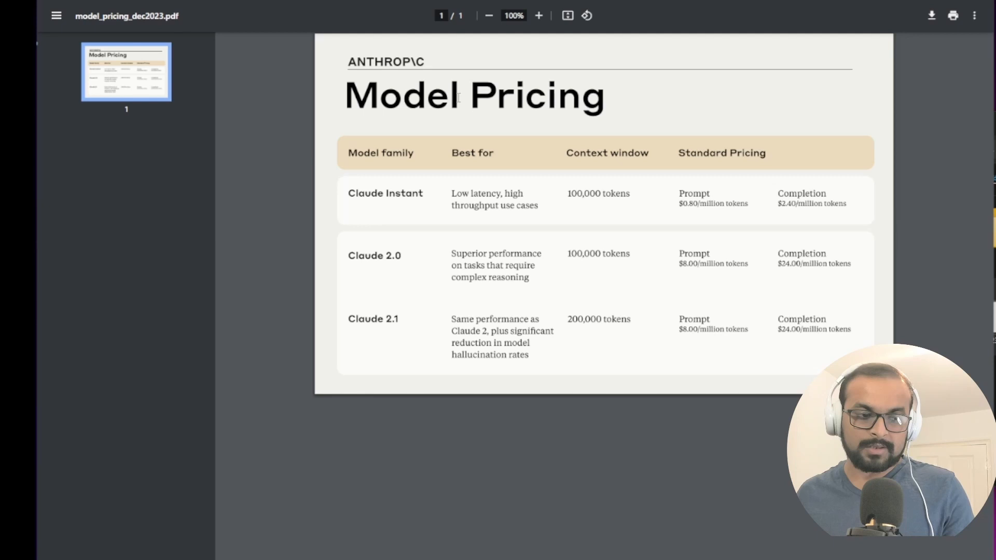
click(538, 15)
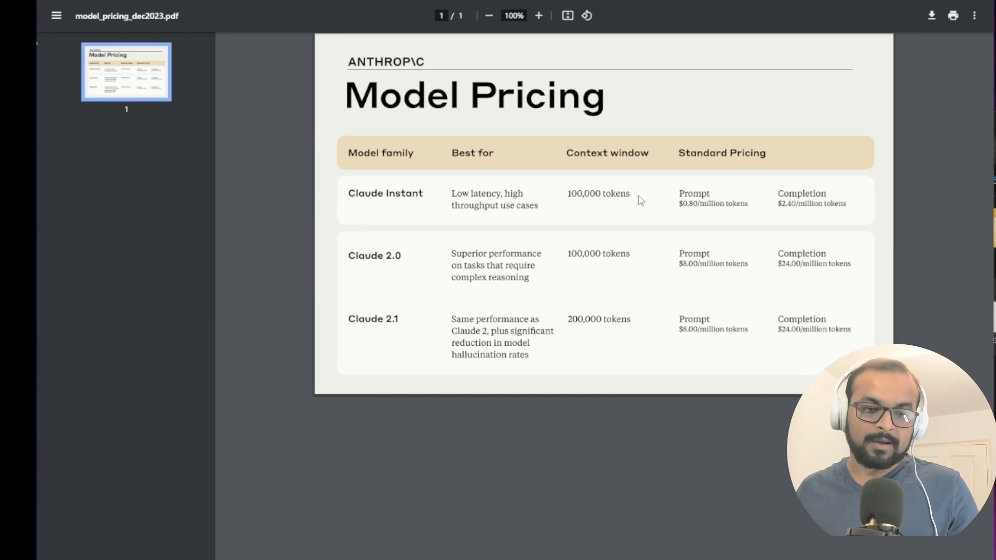
mouse_move(688, 208)
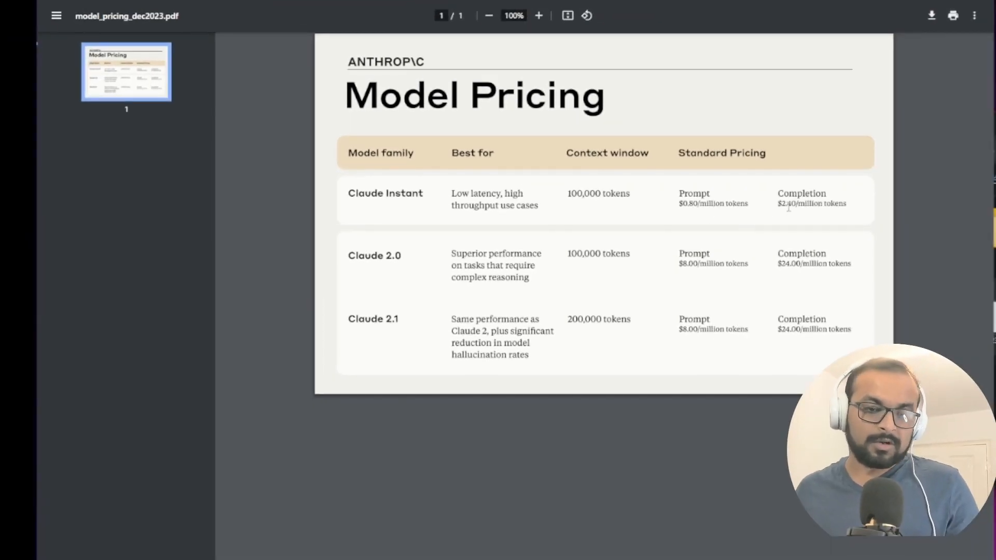
mouse_move(856, 206)
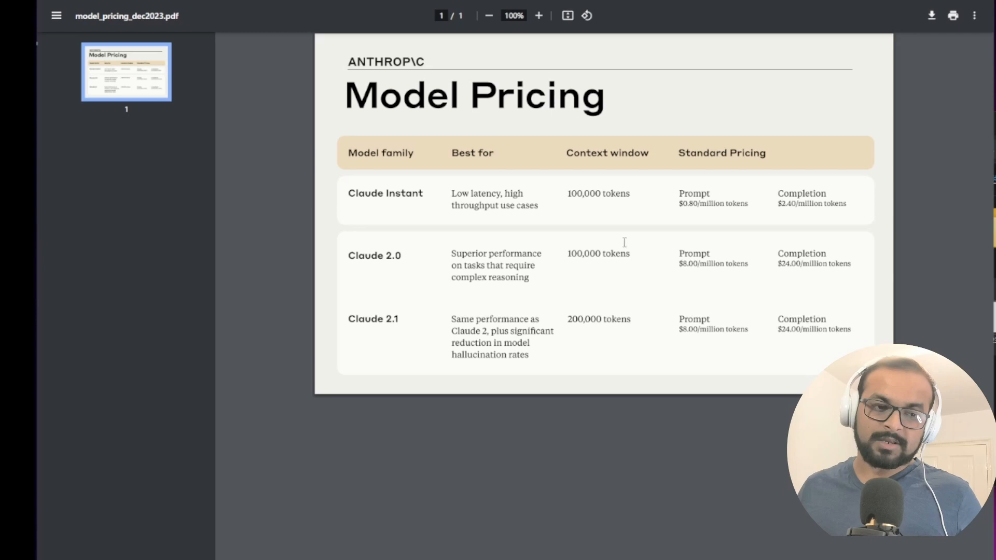
- Highlight the mistral-small euro input price in Mistral's chat completions table, then reach Anyscale's Mixtral-8x7B rates
double_click(687, 204)
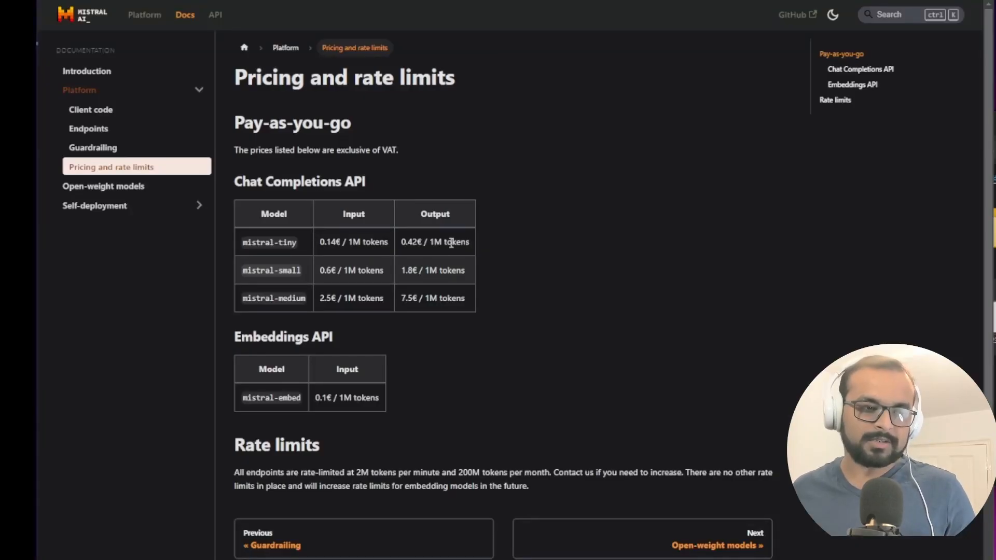
mouse_move(453, 235)
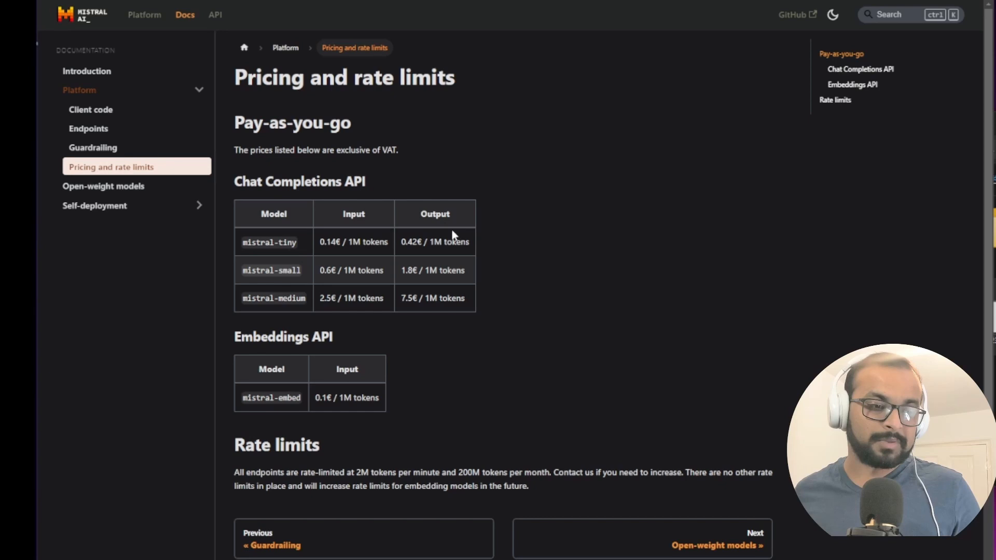
mouse_move(362, 241)
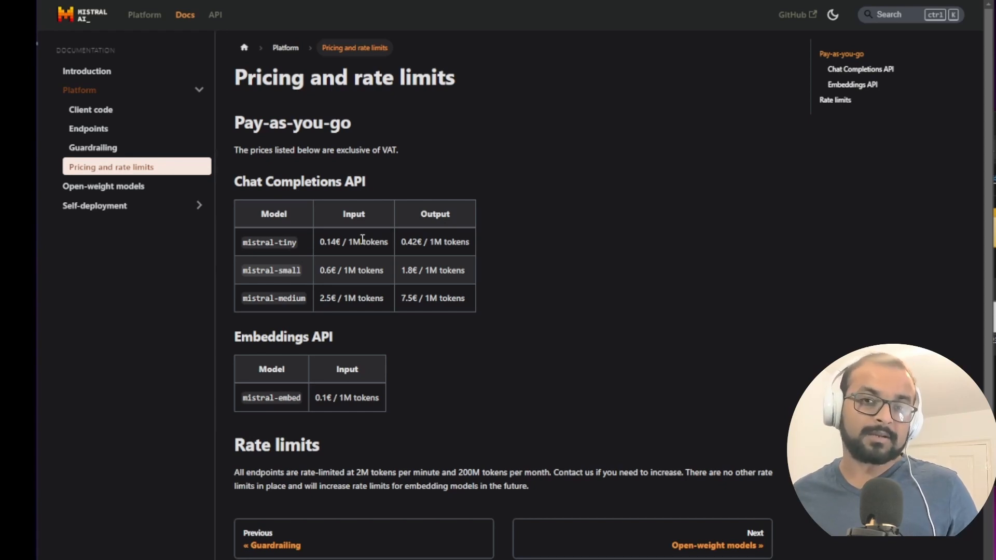
mouse_move(413, 314)
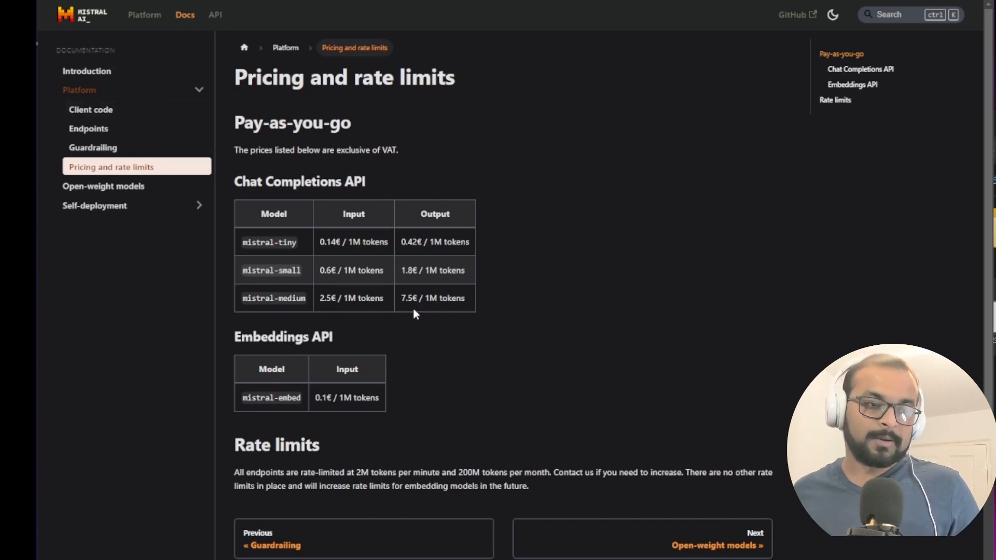
mouse_move(344, 284)
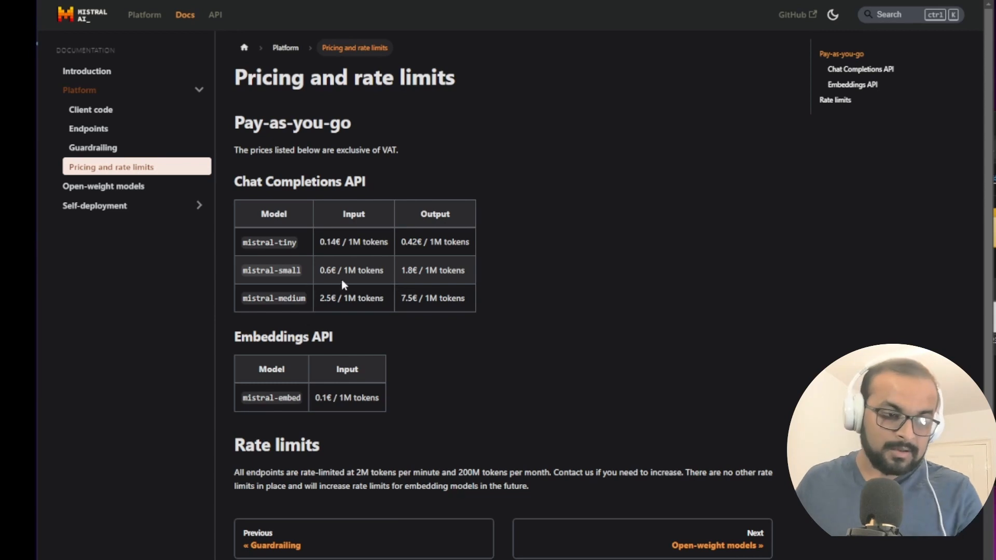
double_click(271, 270)
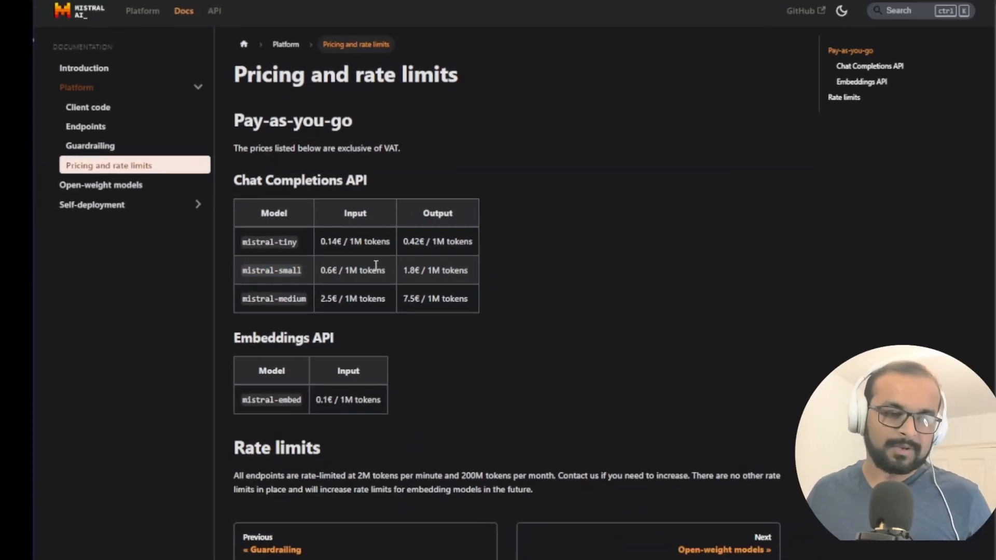
double_click(324, 270)
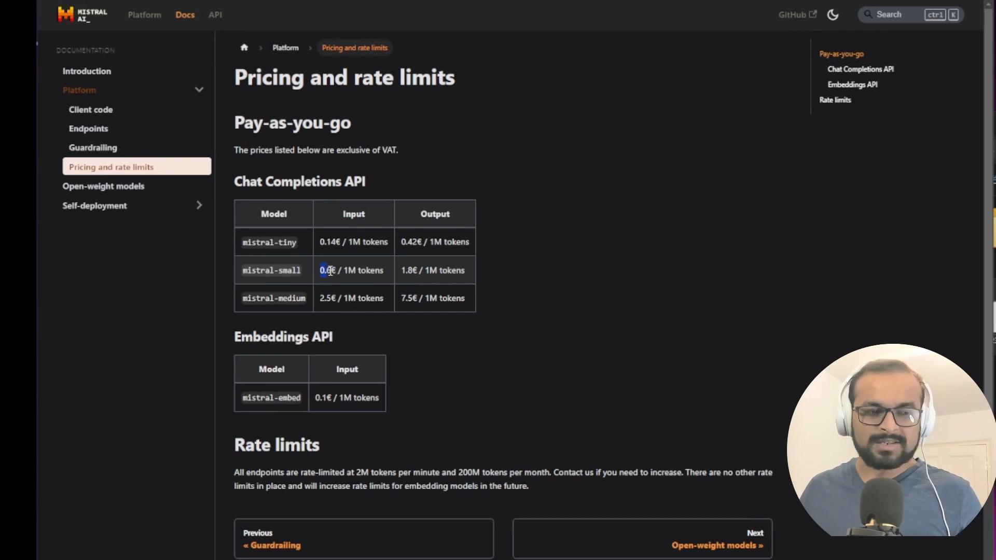
double_click(362, 269)
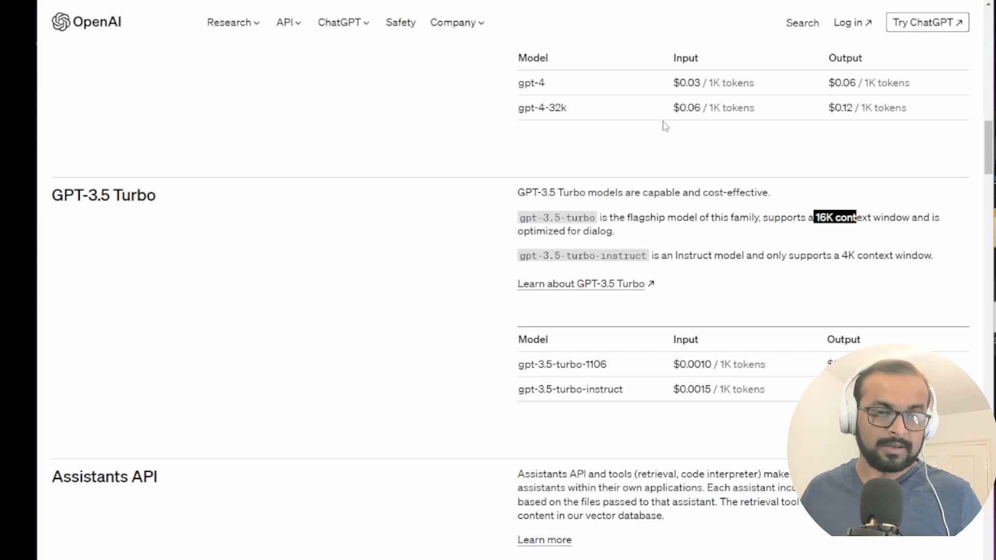
scroll(down, 3)
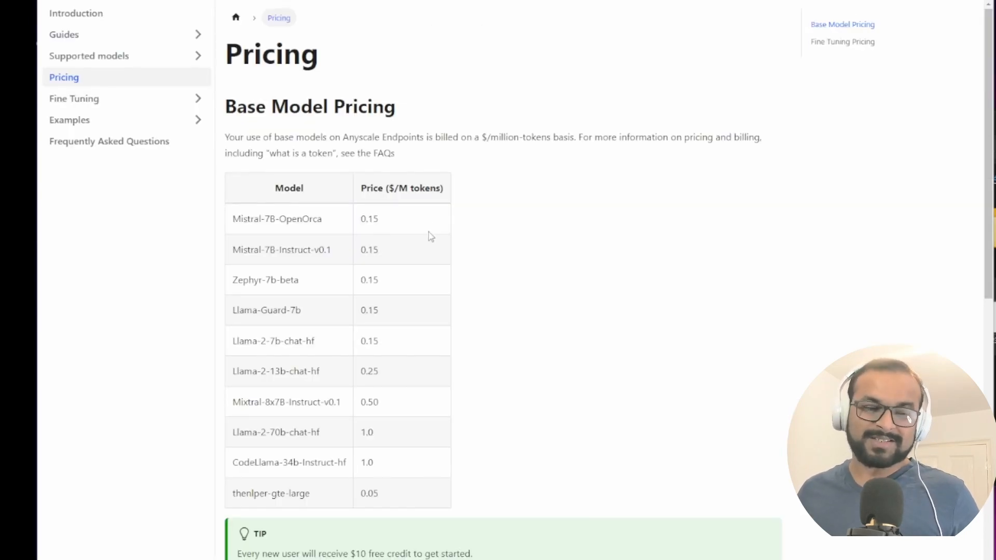
mouse_move(352, 179)
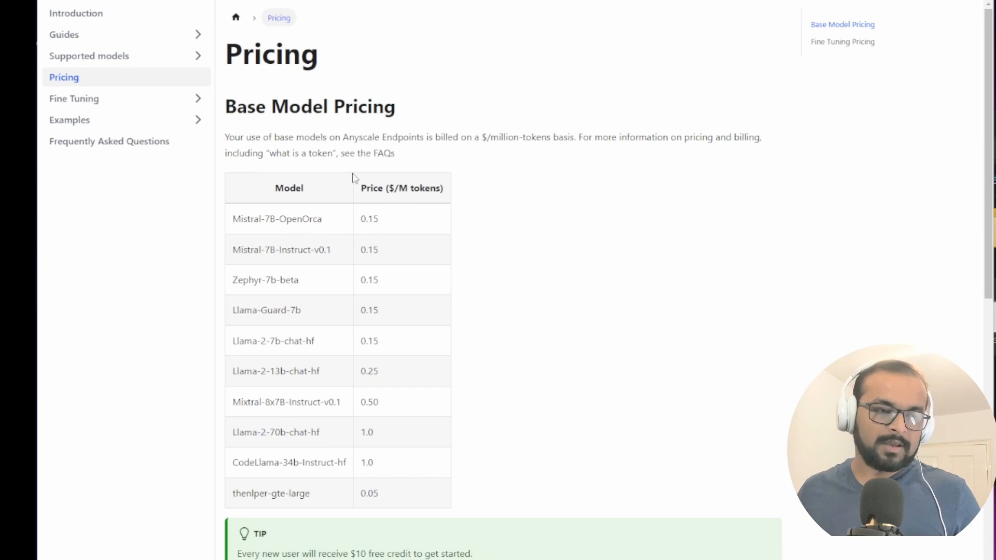
mouse_move(381, 199)
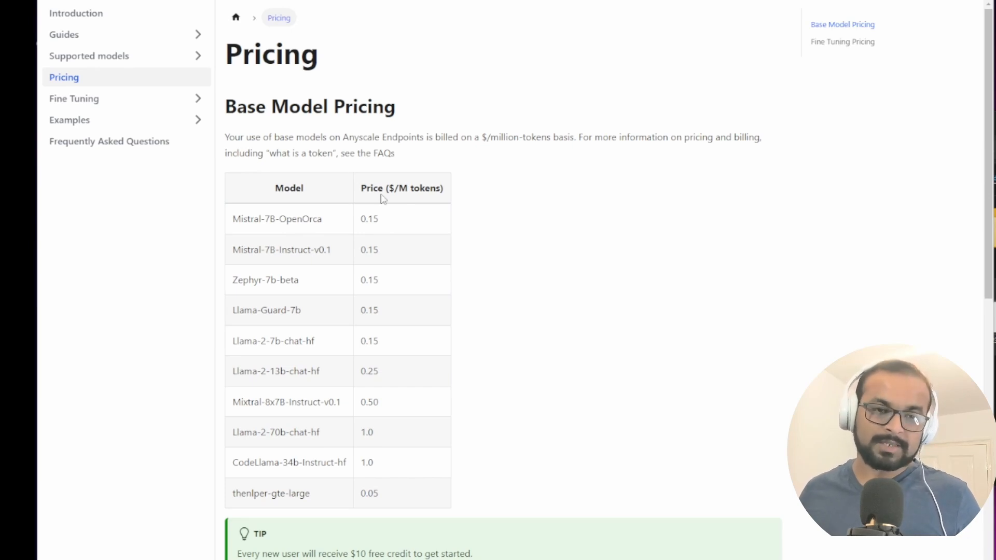
scroll(down, 3)
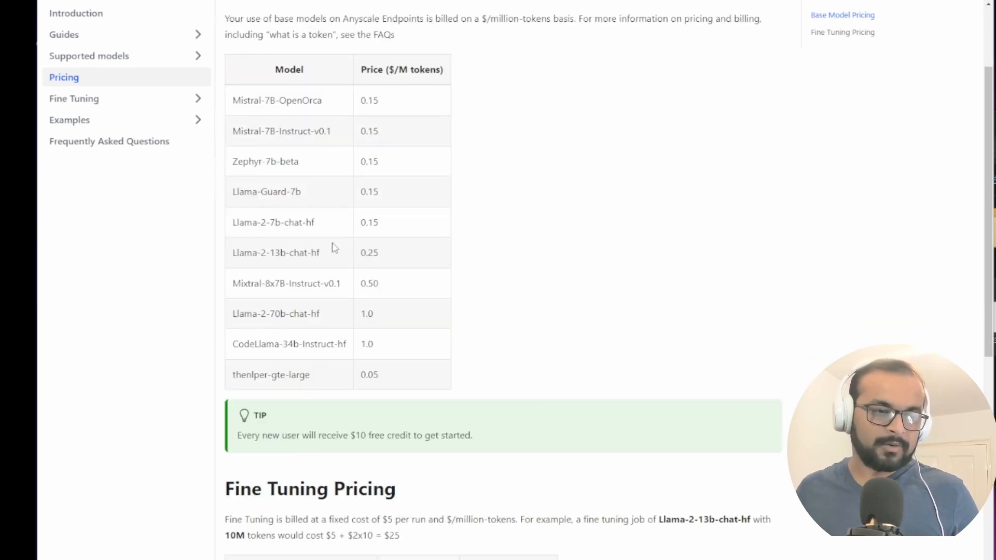
double_click(258, 283)
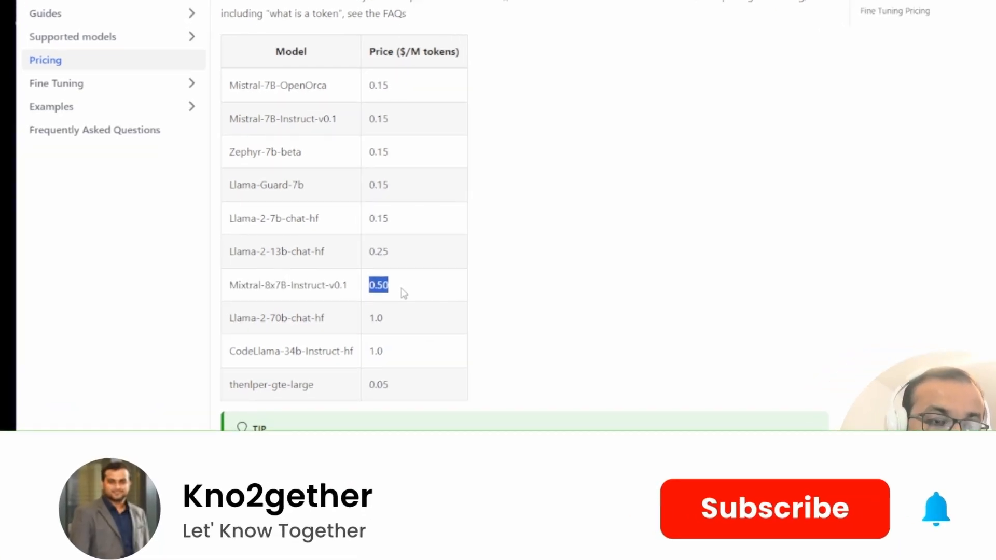
click(773, 508)
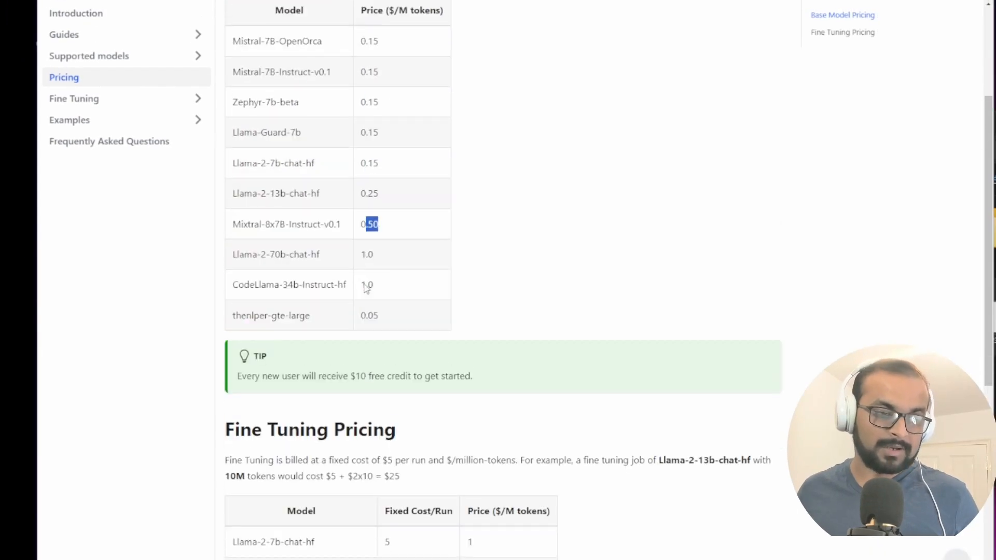
scroll(up, 3)
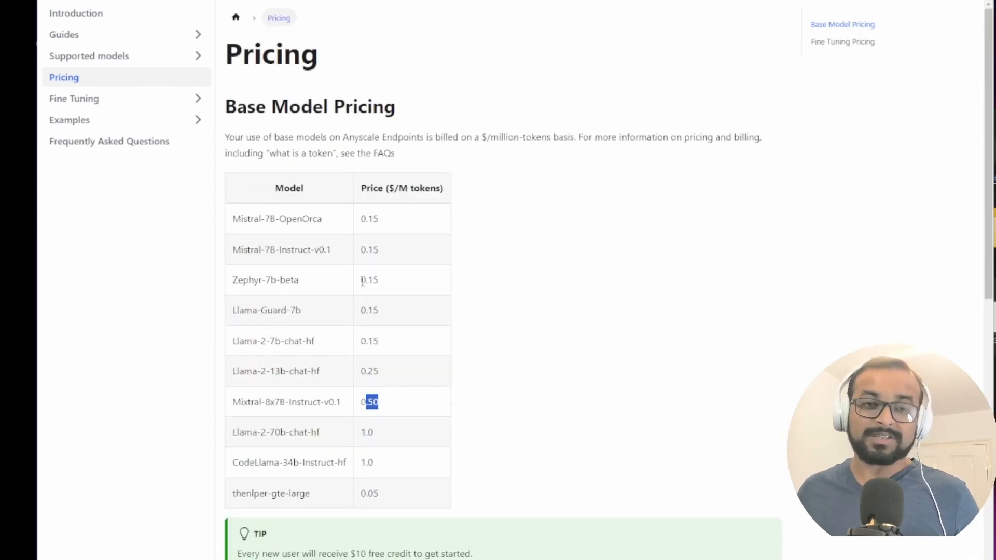
scroll(down, 3)
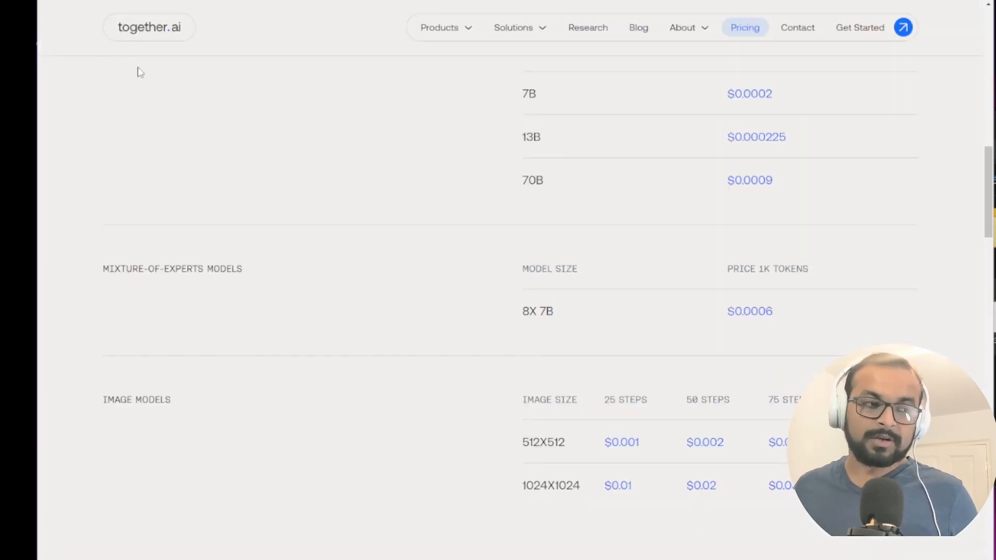
mouse_move(259, 290)
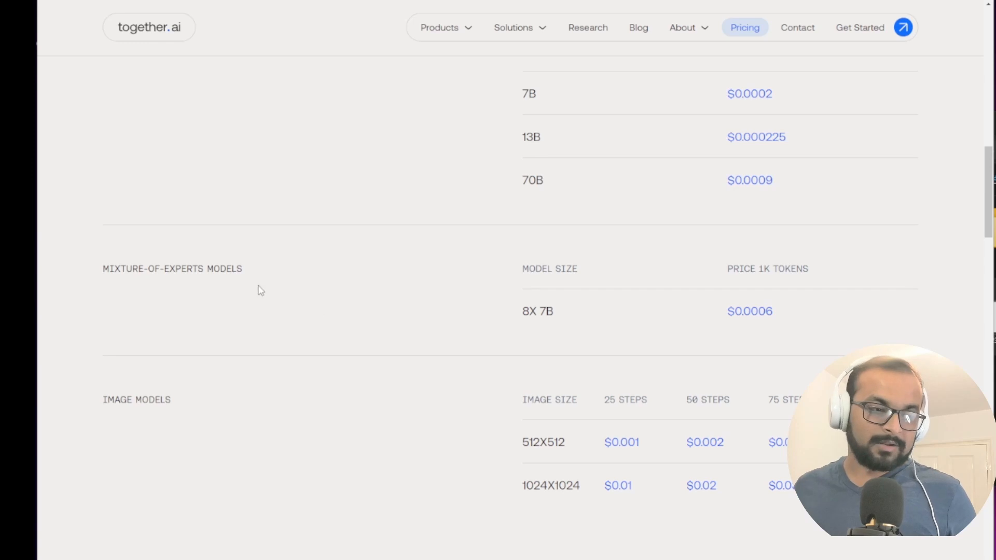
double_click(537, 311)
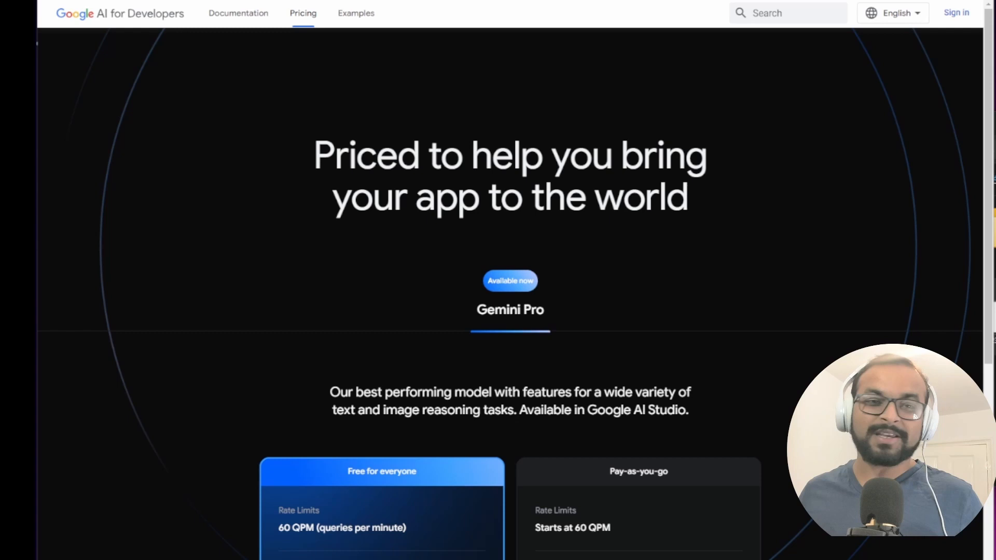
- Scroll to Gemini Pro's free tier and $0.00025 per 1K input characters pay-as-you-go card
scroll(down, 3)
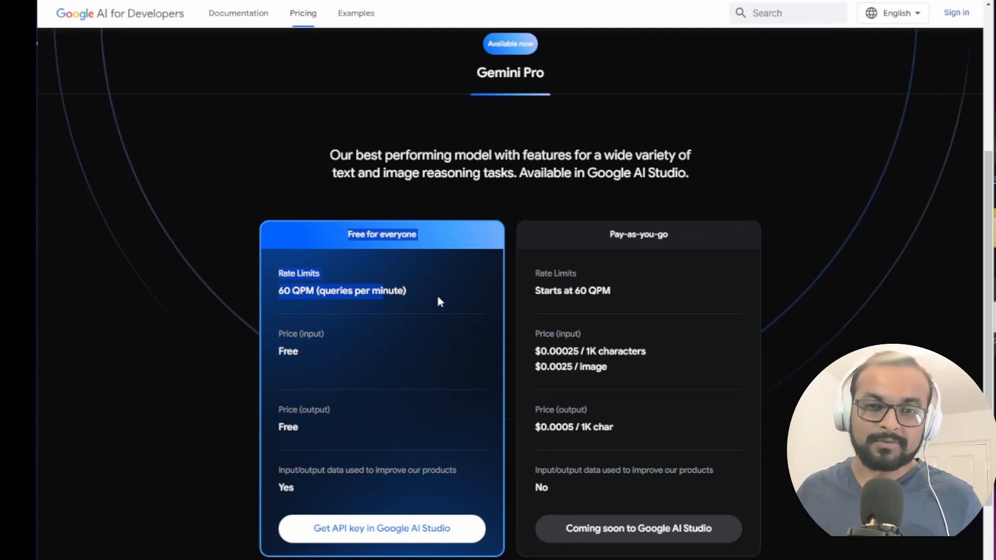
scroll(down, 3)
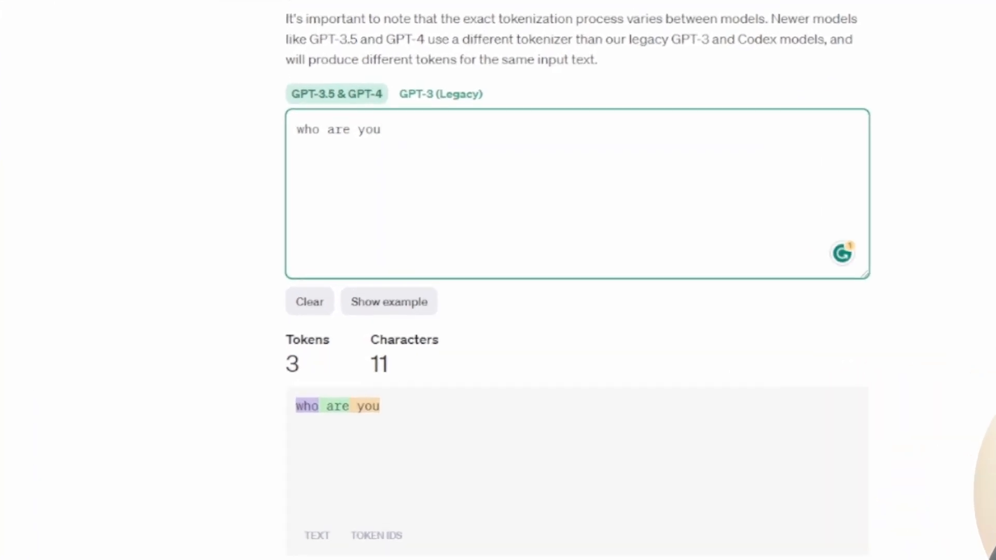
scroll(up, 3)
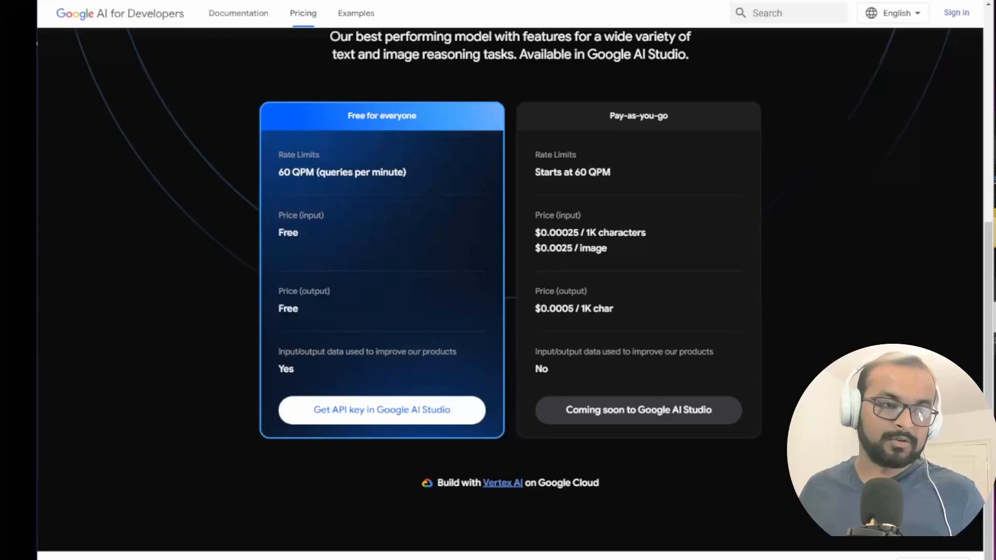
mouse_move(621, 284)
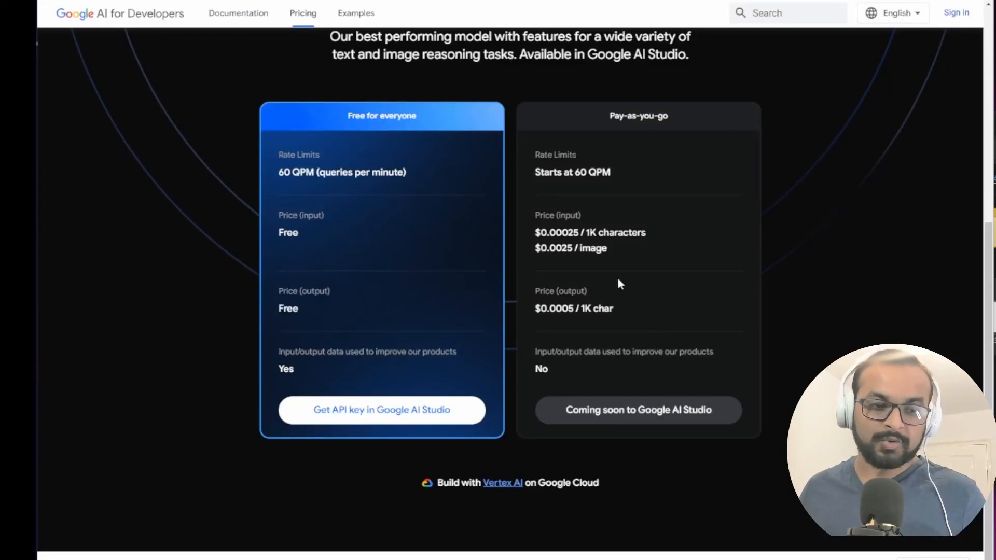
mouse_move(323, 263)
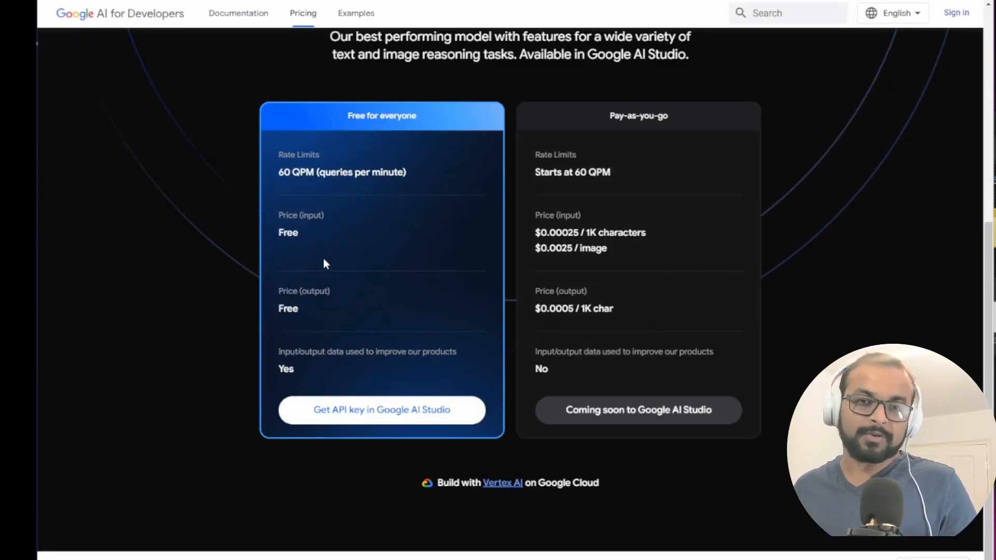
mouse_move(360, 270)
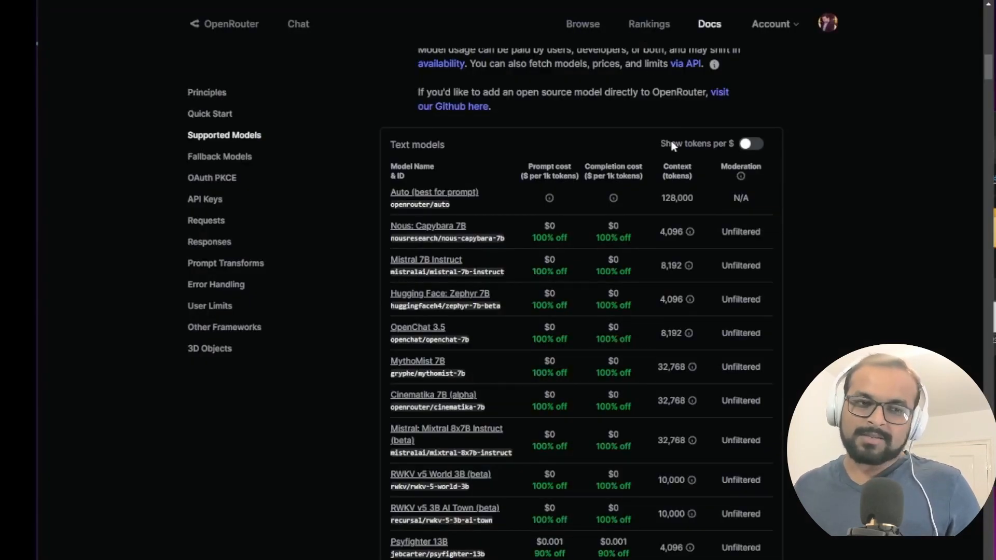
mouse_move(266, 7)
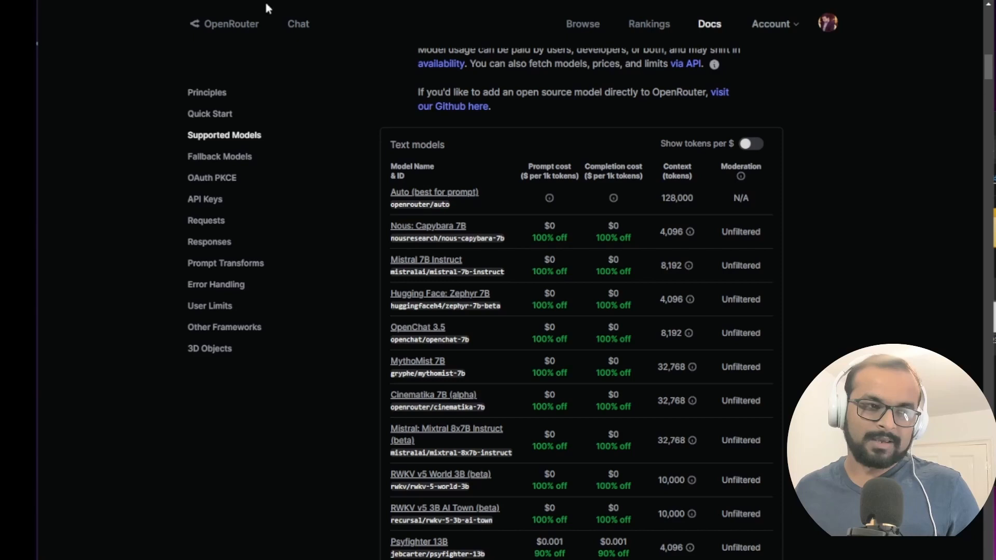
mouse_move(324, 205)
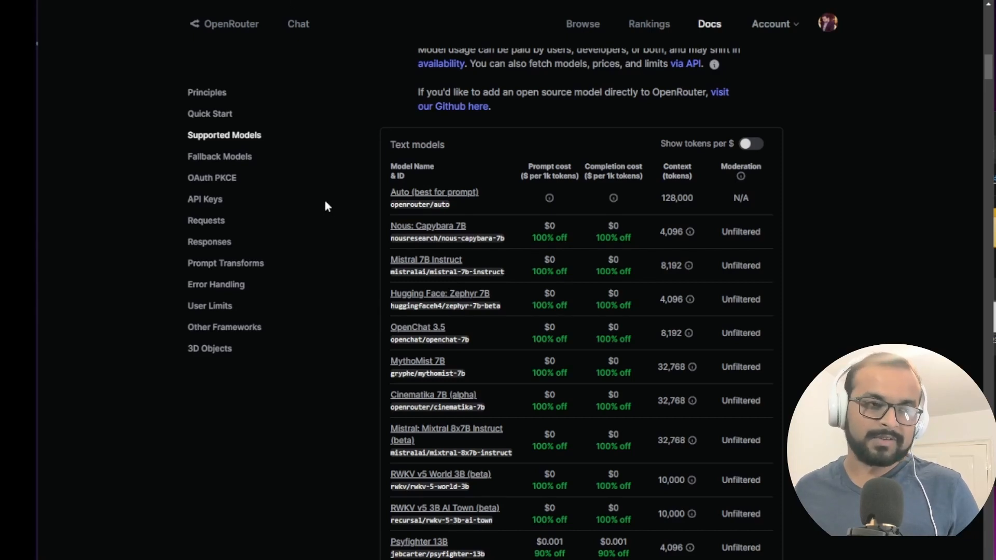
scroll(down, 3)
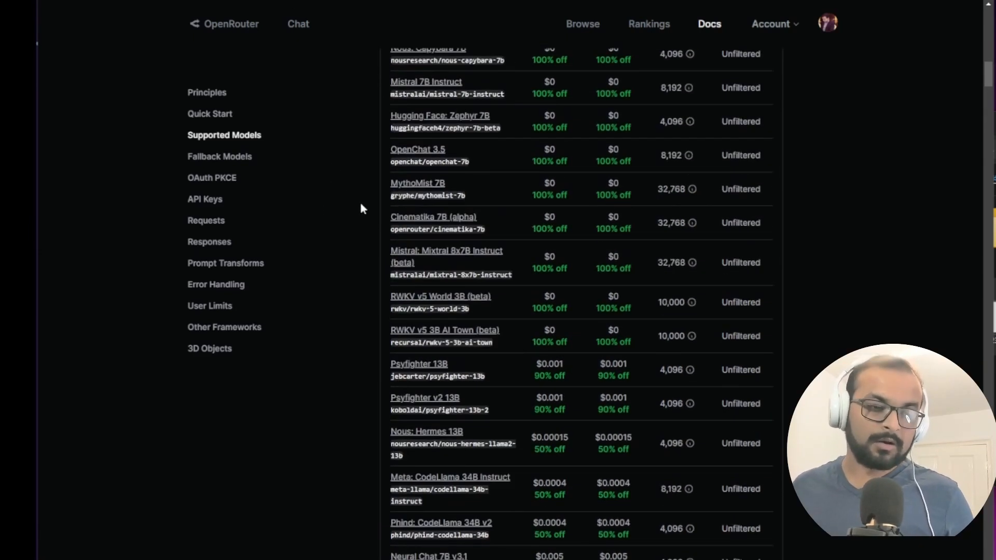
scroll(down, 3)
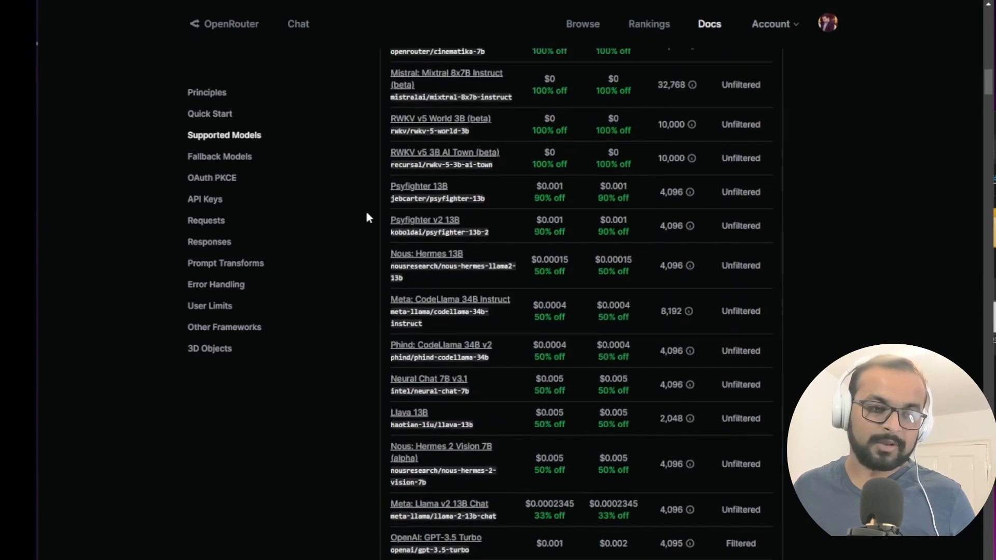
scroll(up, 3)
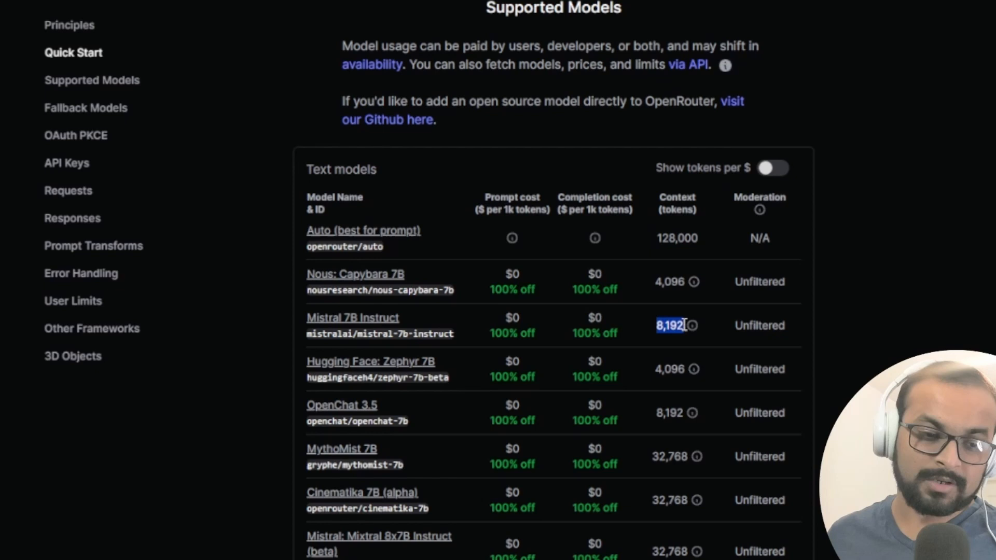
scroll(down, 3)
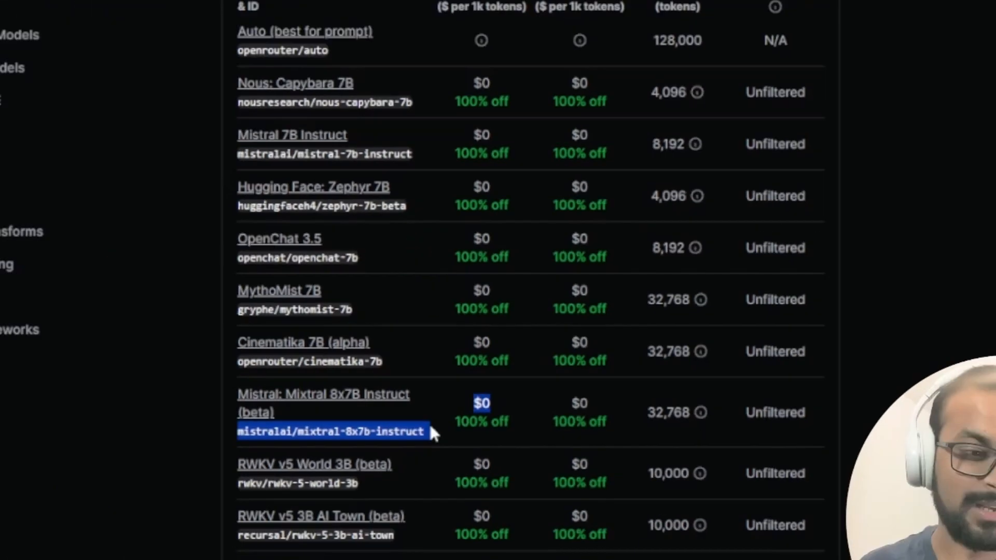